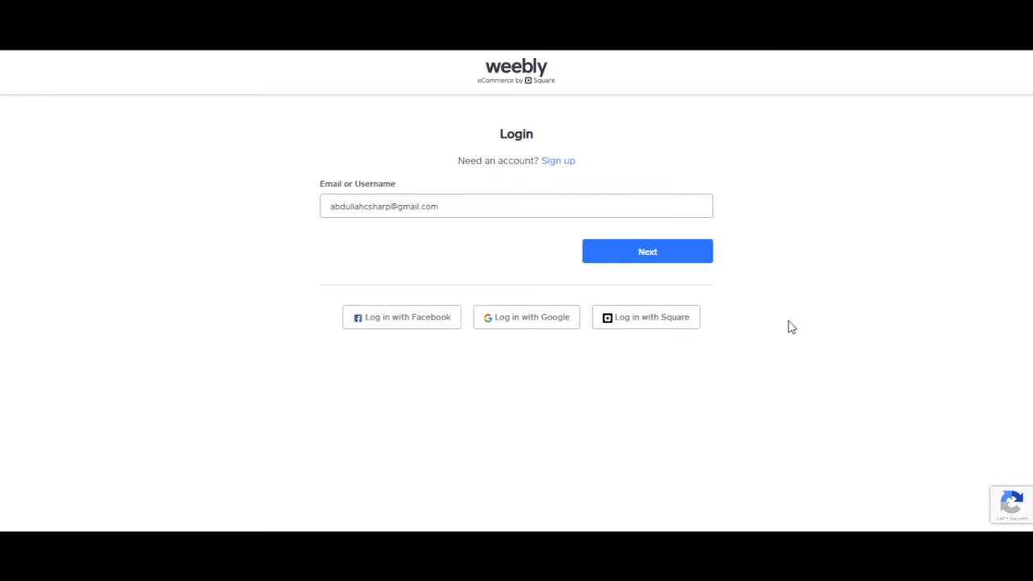
mouse_move(545, 163)
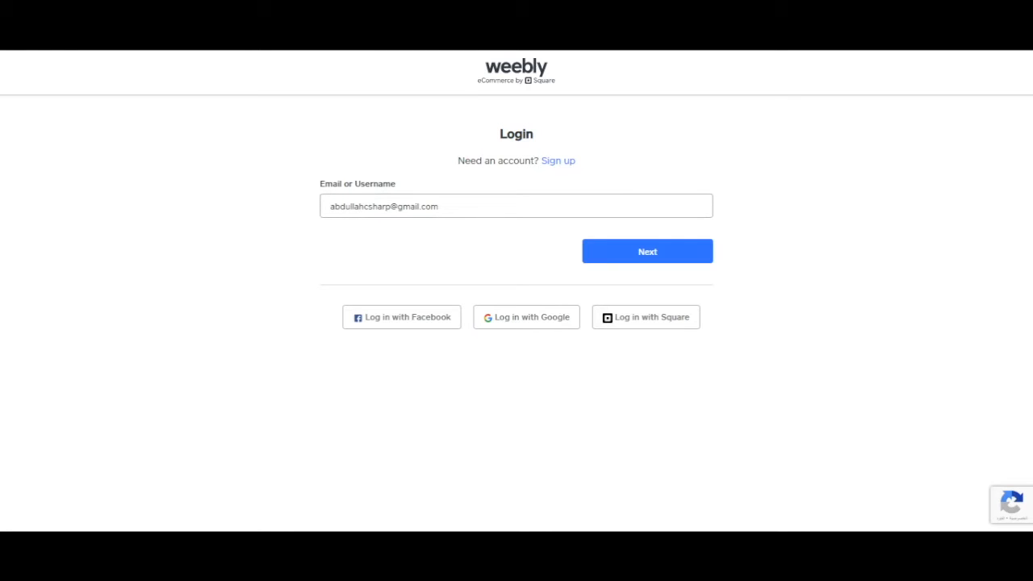
mouse_move(631, 150)
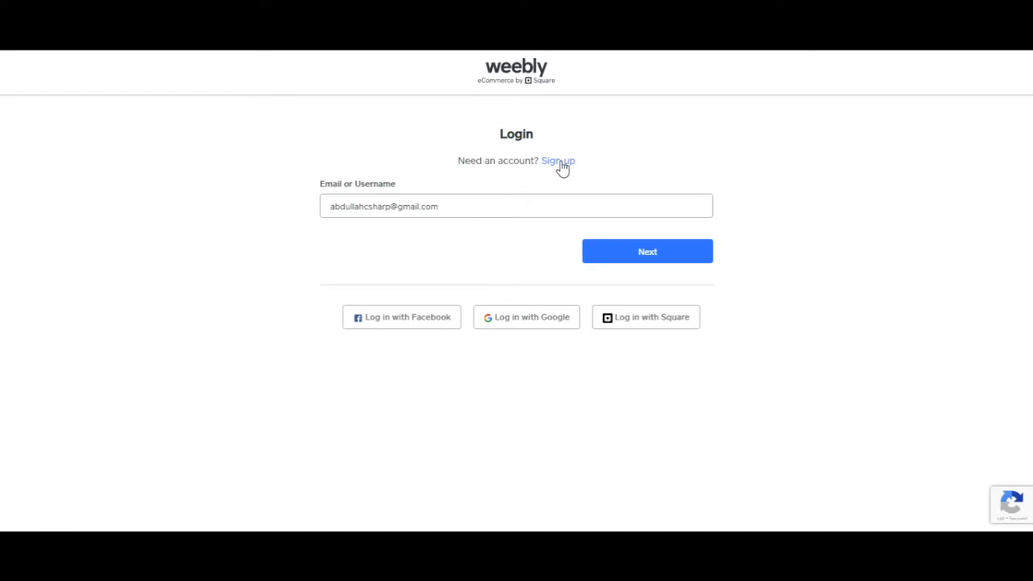
- Choose Sign up instead of logging in and continue past the sign-up form
click(557, 161)
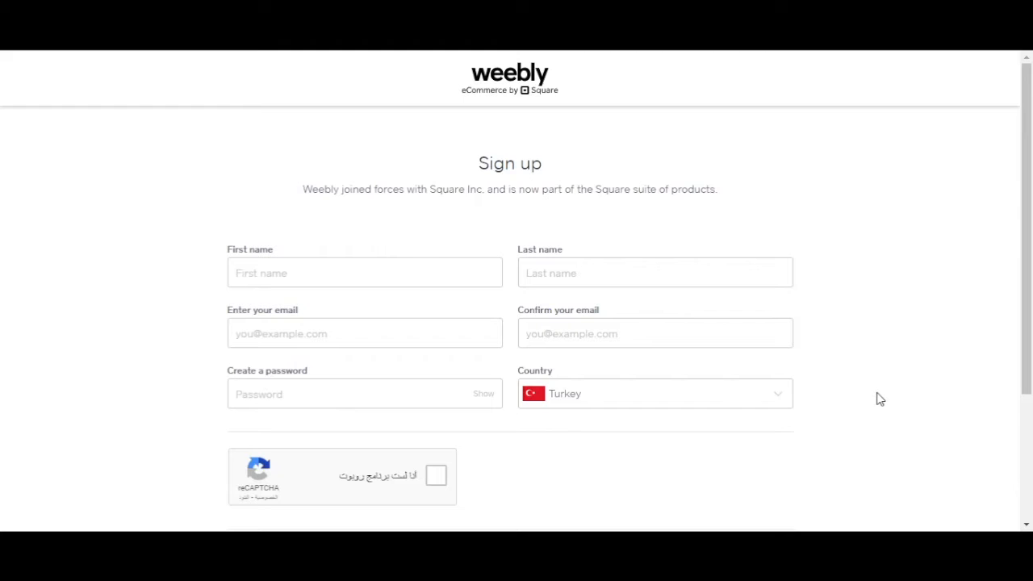
mouse_move(545, 455)
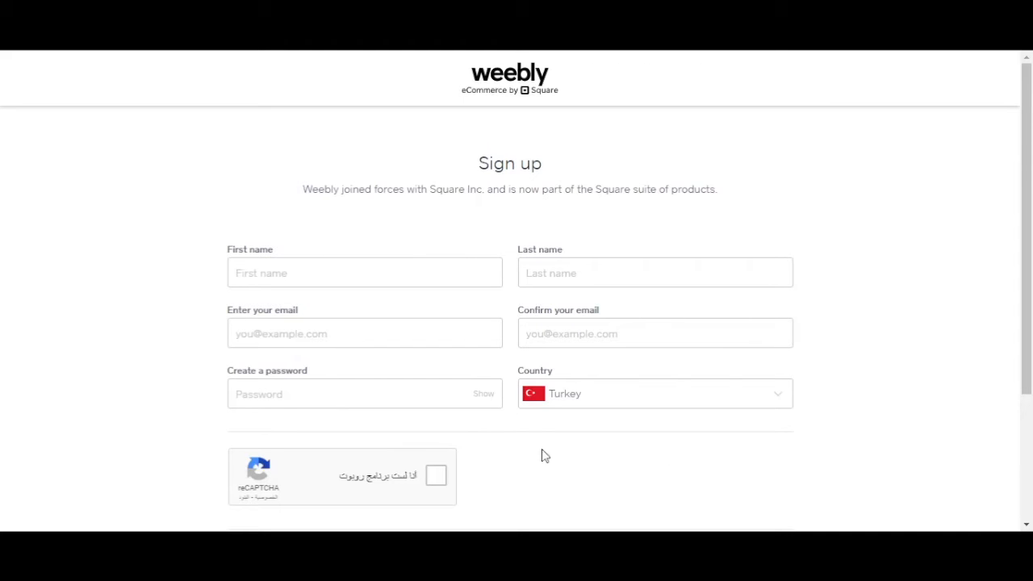
scroll(down, 3)
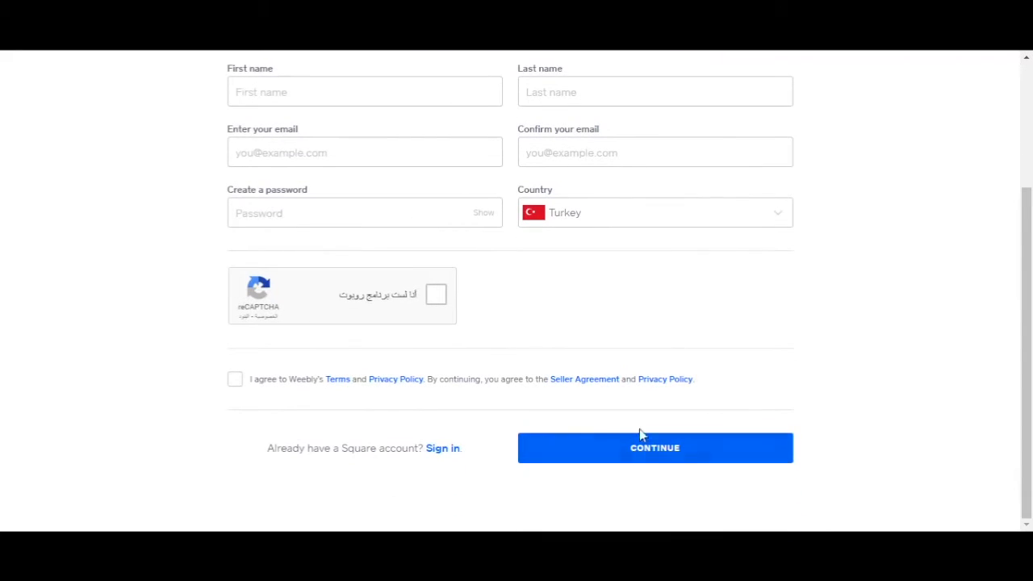
click(654, 448)
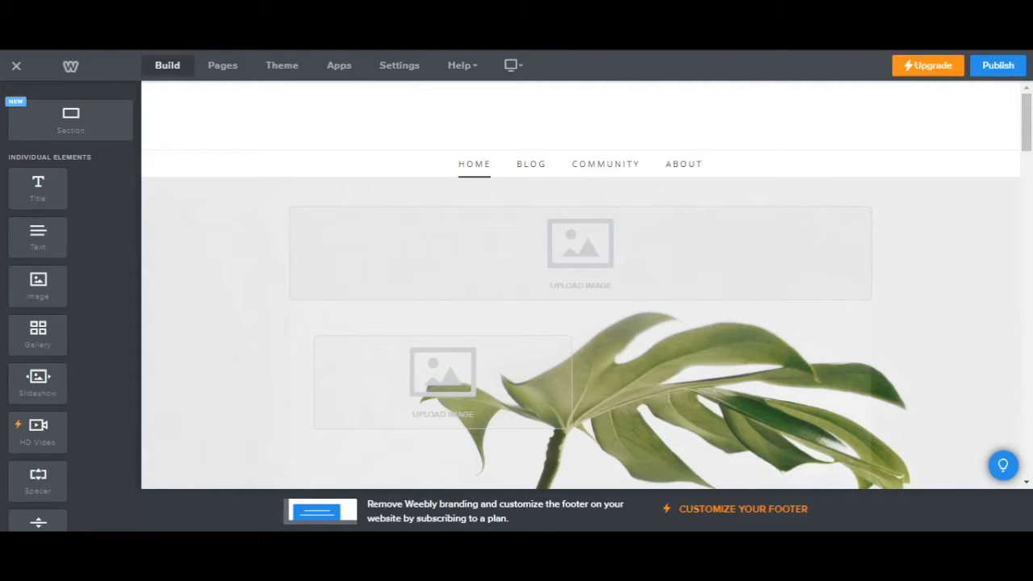
mouse_move(574, 173)
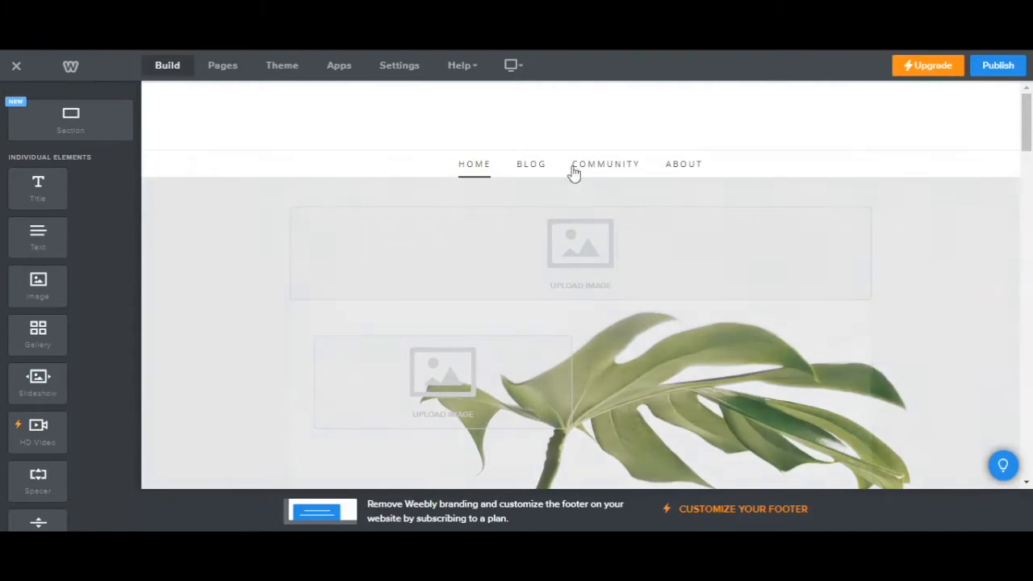
mouse_move(189, 90)
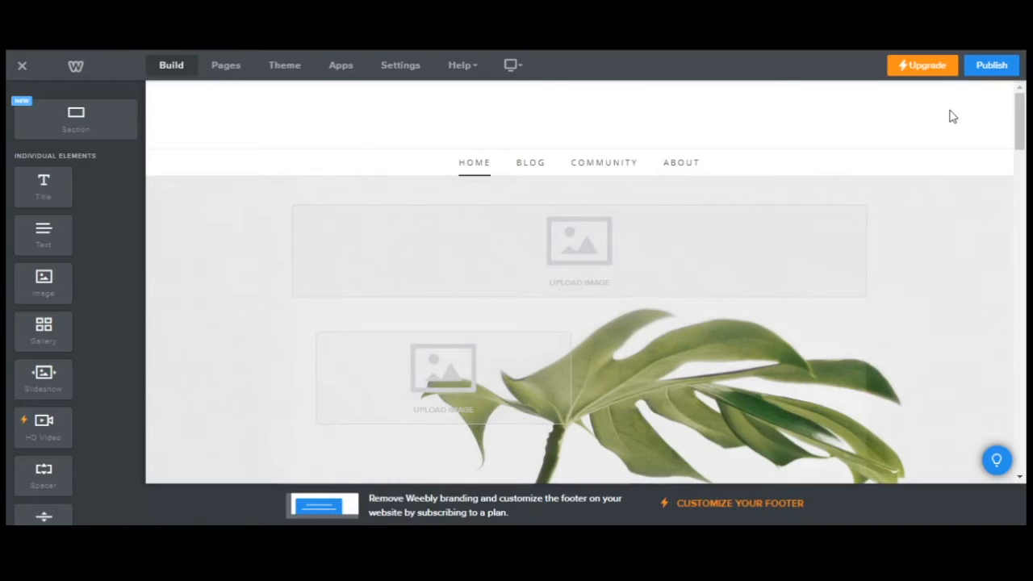
mouse_move(900, 126)
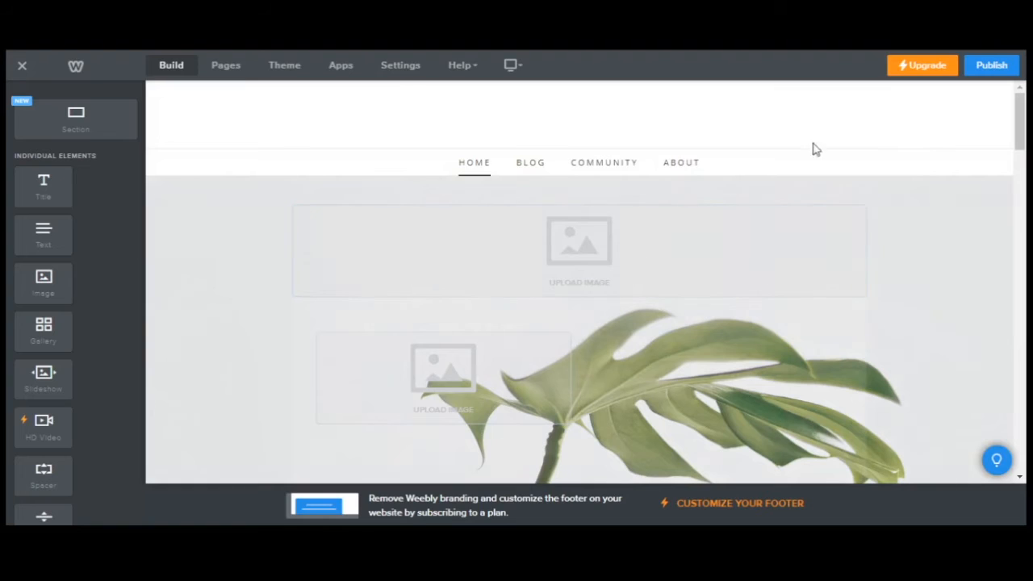
mouse_move(524, 167)
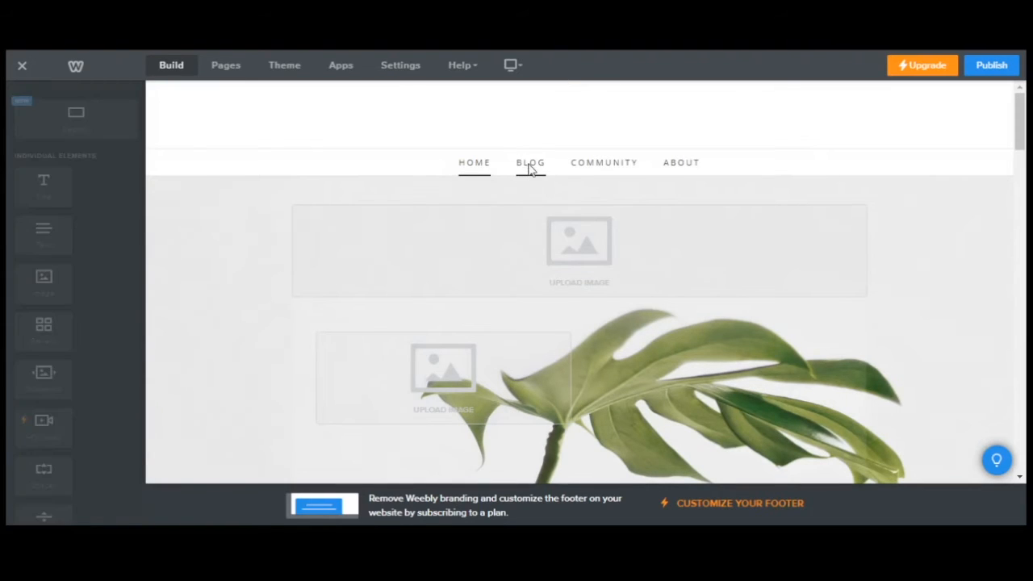
- Go to the BLOG page and start a new post
click(531, 162)
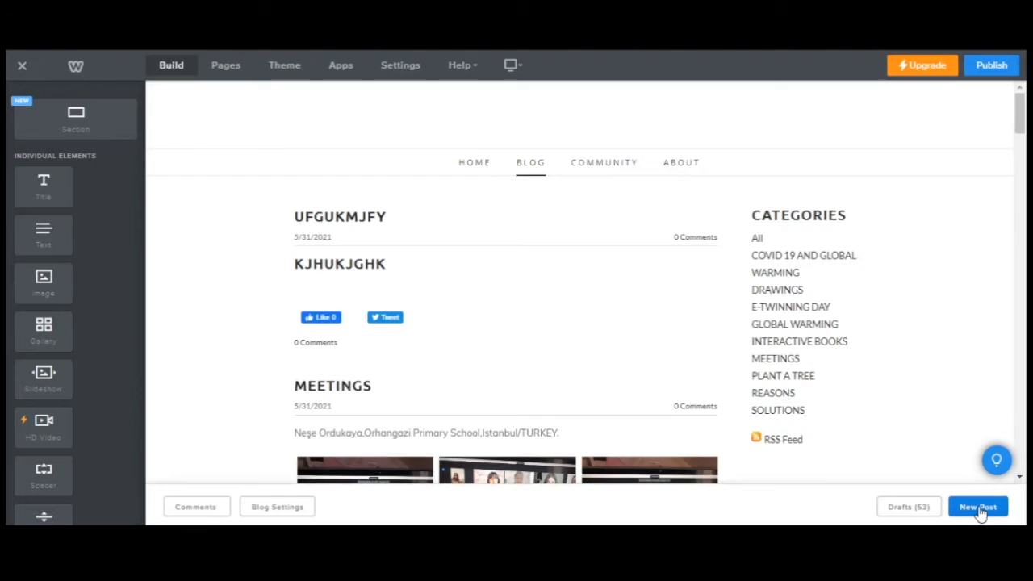
click(978, 506)
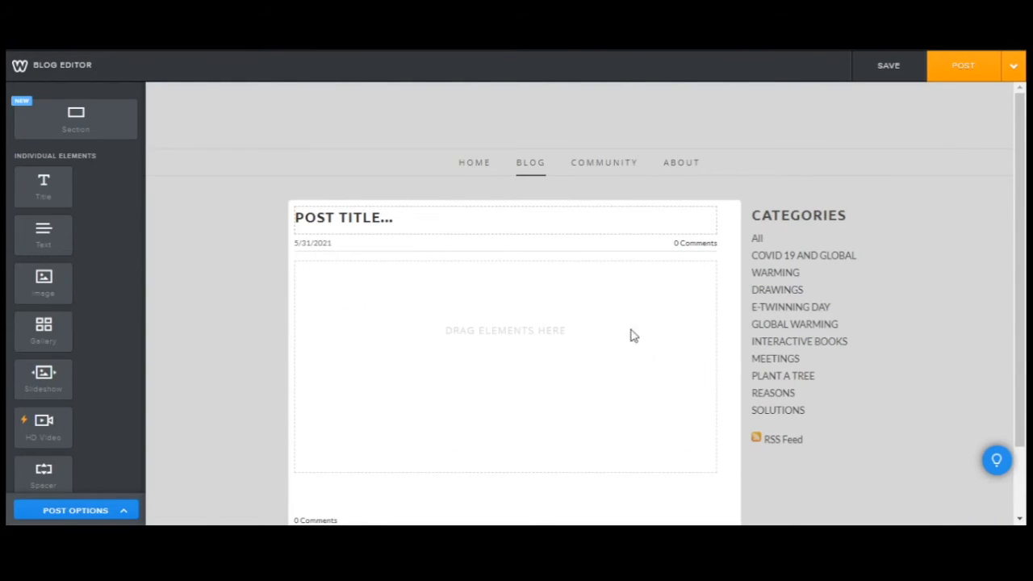
- Title the post 'JGNIUKHJB' and add a body heading reading 'BKJGJYHG' / 'KJG,JYGH'
click(378, 217)
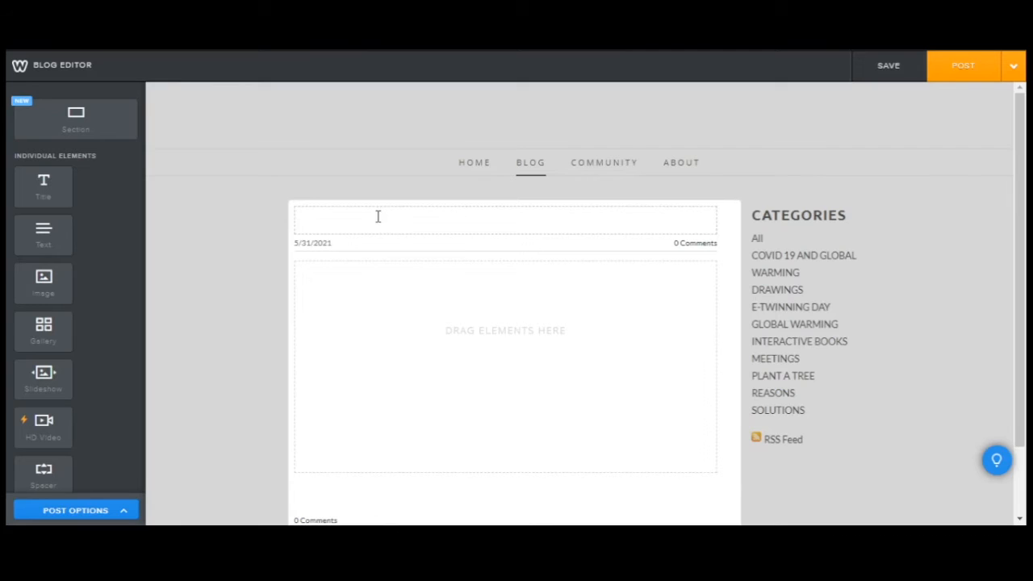
text(JGNIUKHJB)
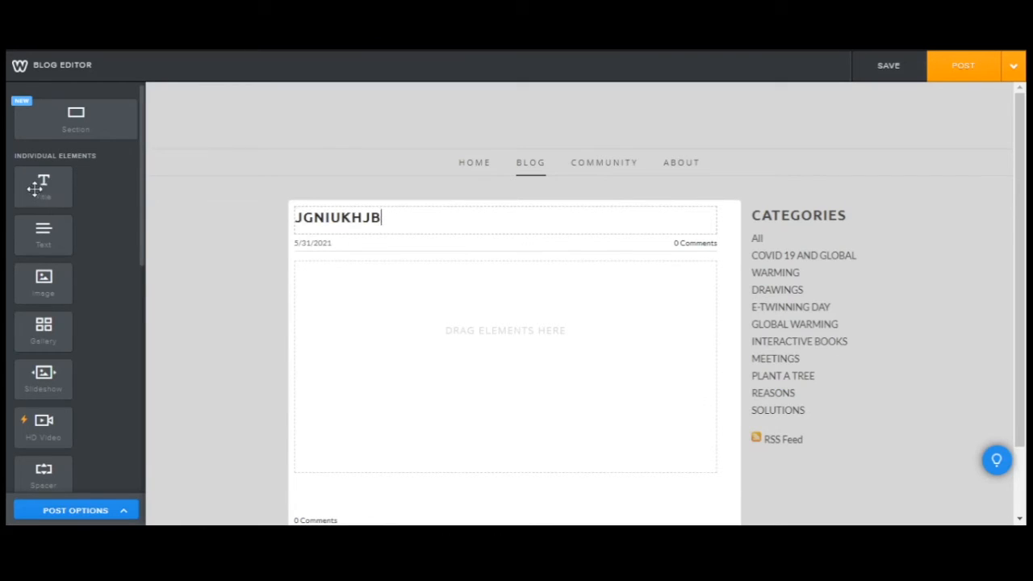
drag(42, 186, 386, 293)
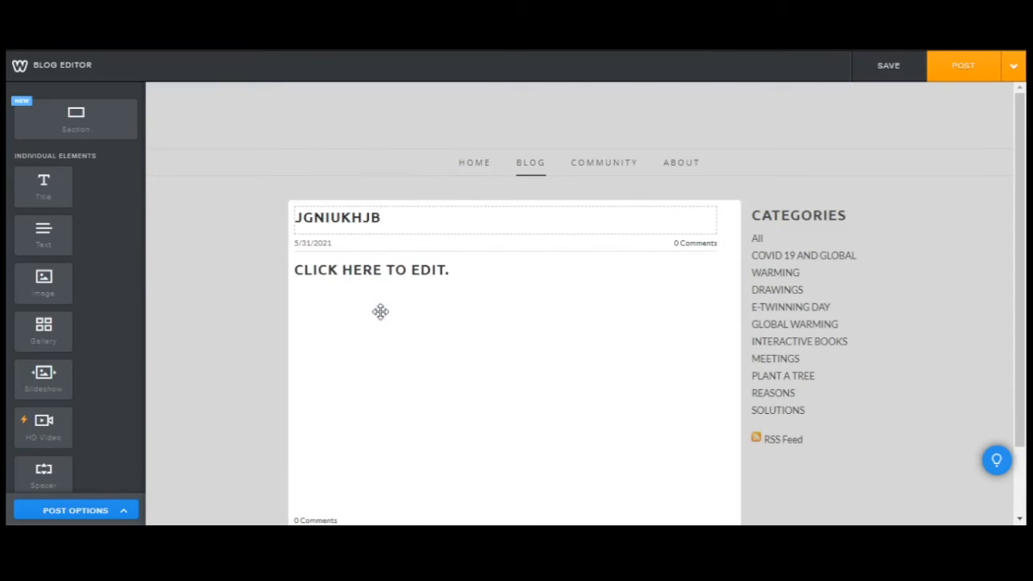
text(BKJGJYHG)
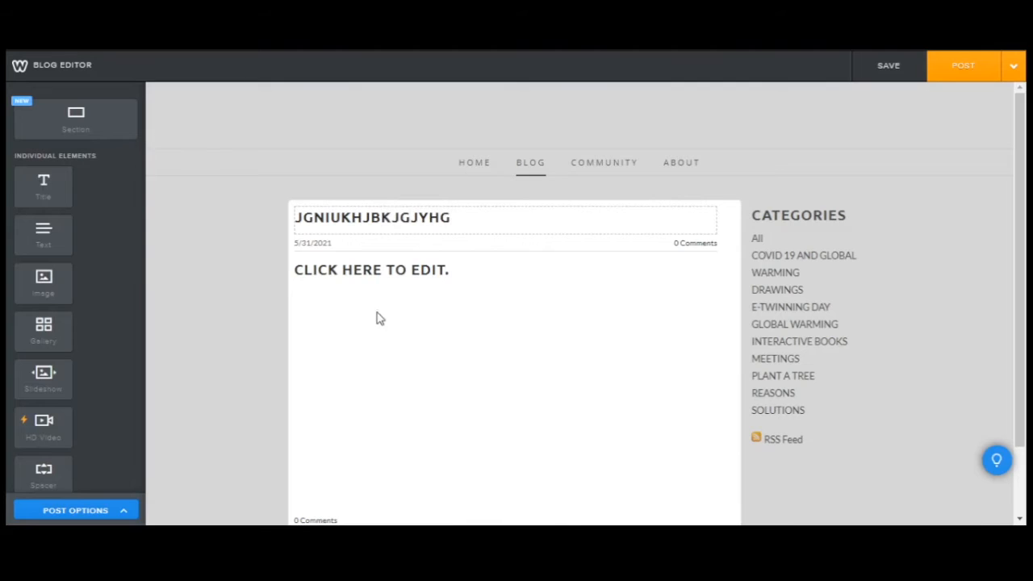
text(KJG,JYGHB)
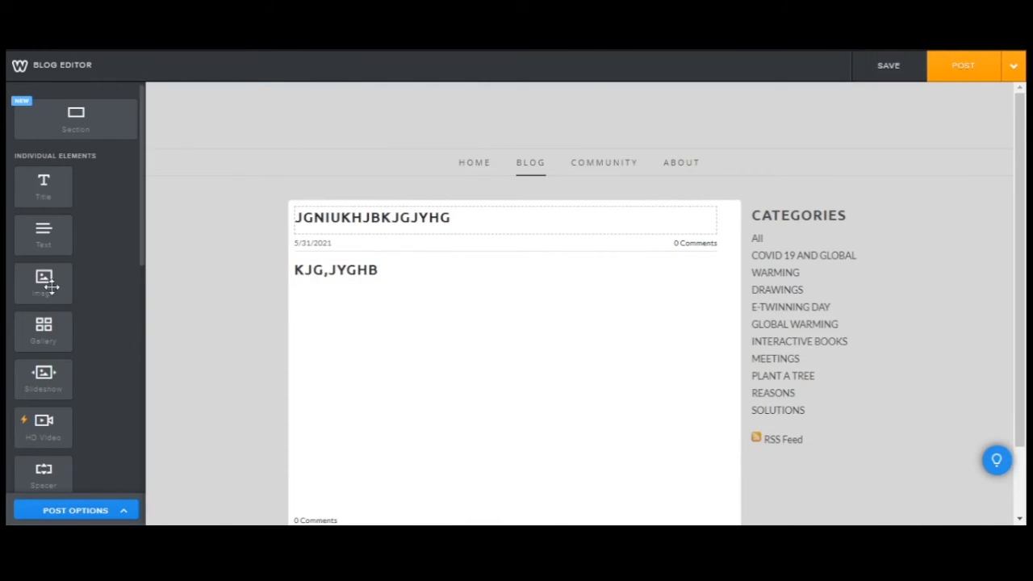
mouse_move(45, 286)
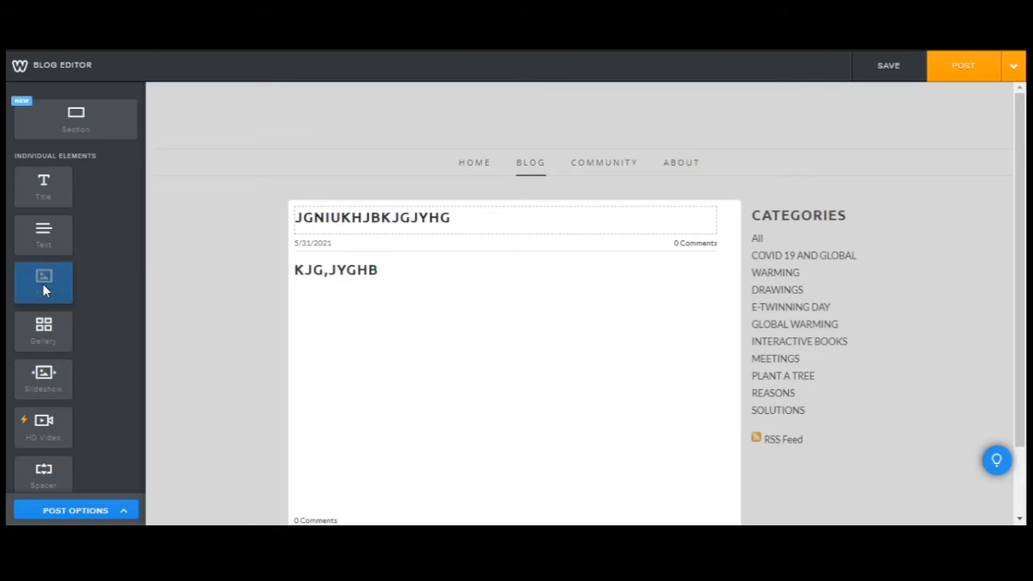
- Add an Image block and a Gallery block under the heading, dismissing the upload dialog unused
drag(43, 279, 496, 373)
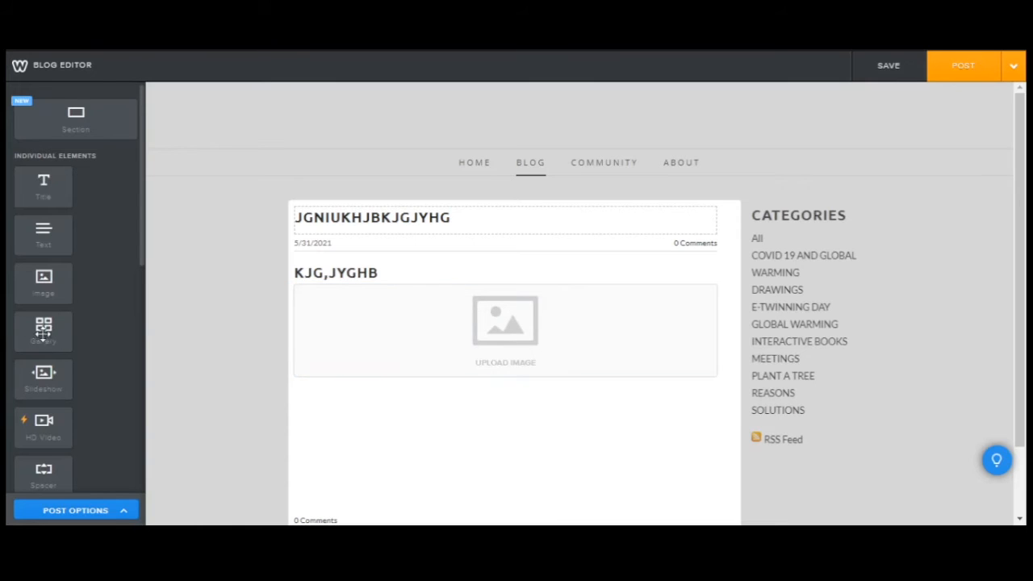
drag(43, 331, 157, 363)
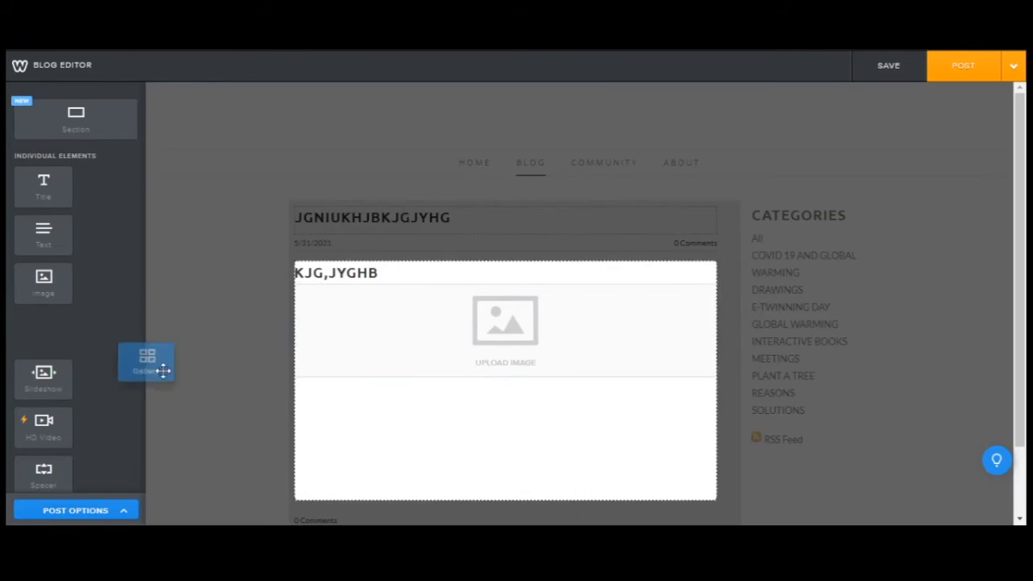
drag(146, 361, 510, 375)
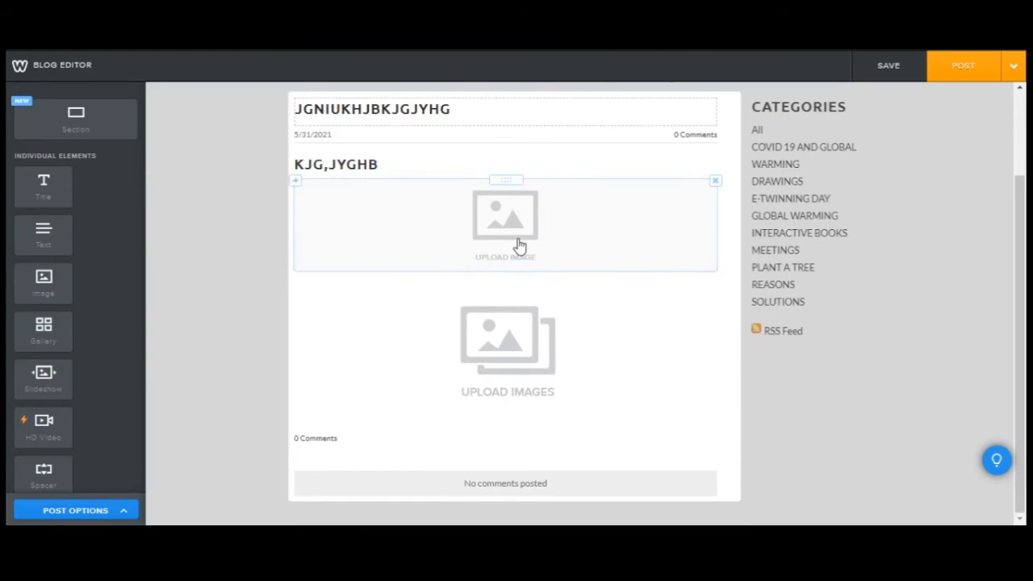
click(505, 222)
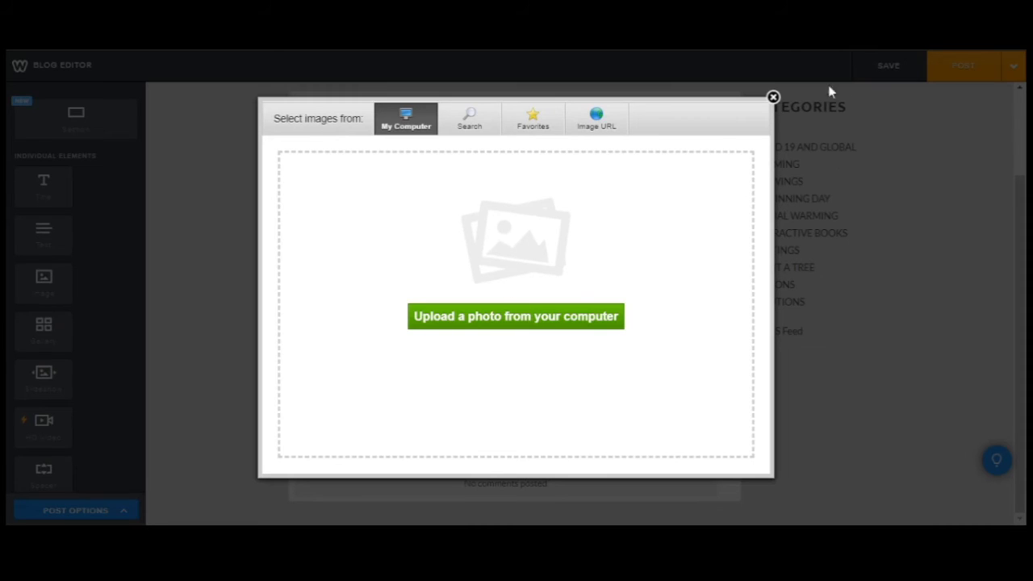
click(772, 95)
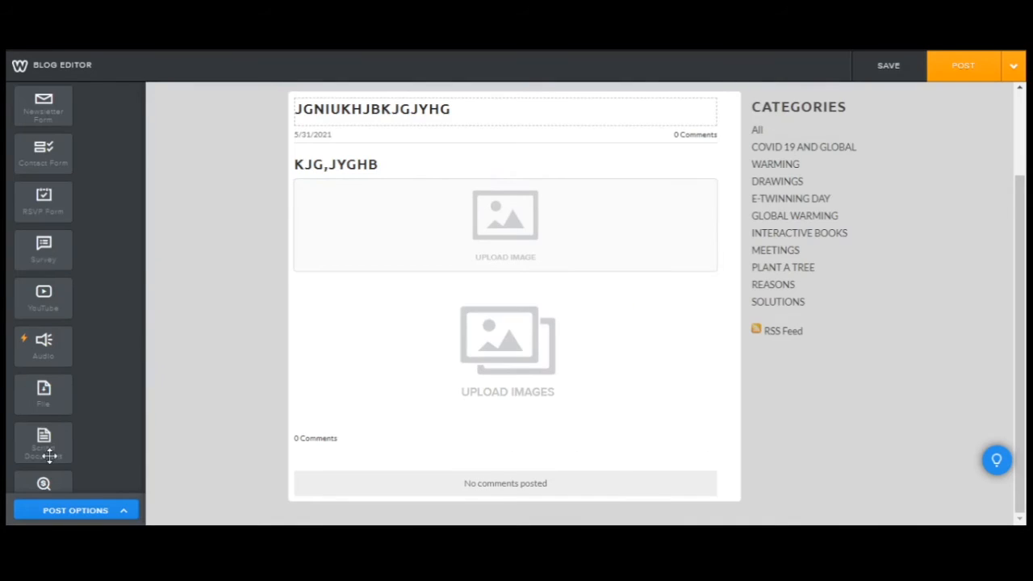
- Scroll down the element panel toward the YouTube element
scroll(down, 3)
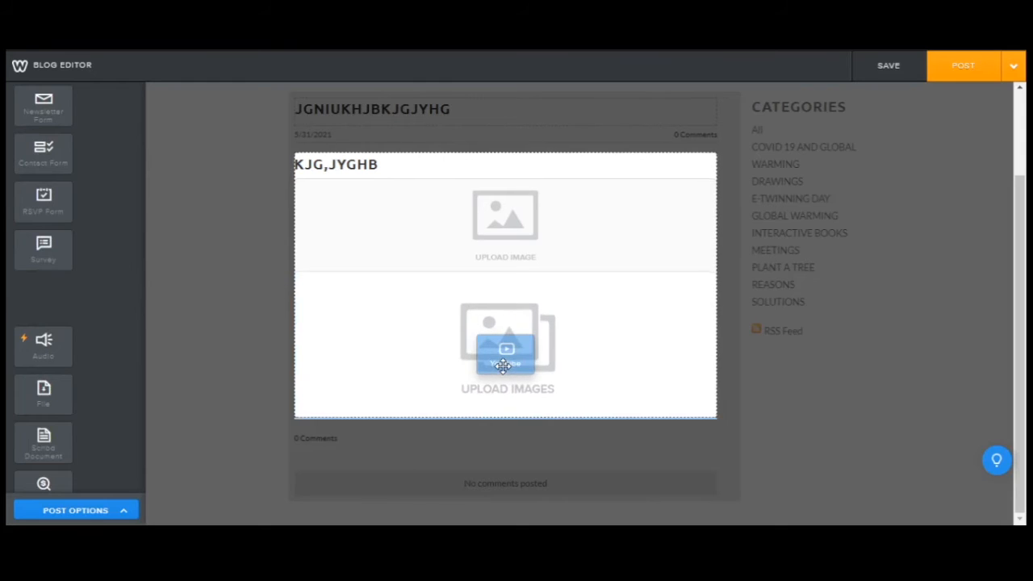
scroll(down, 3)
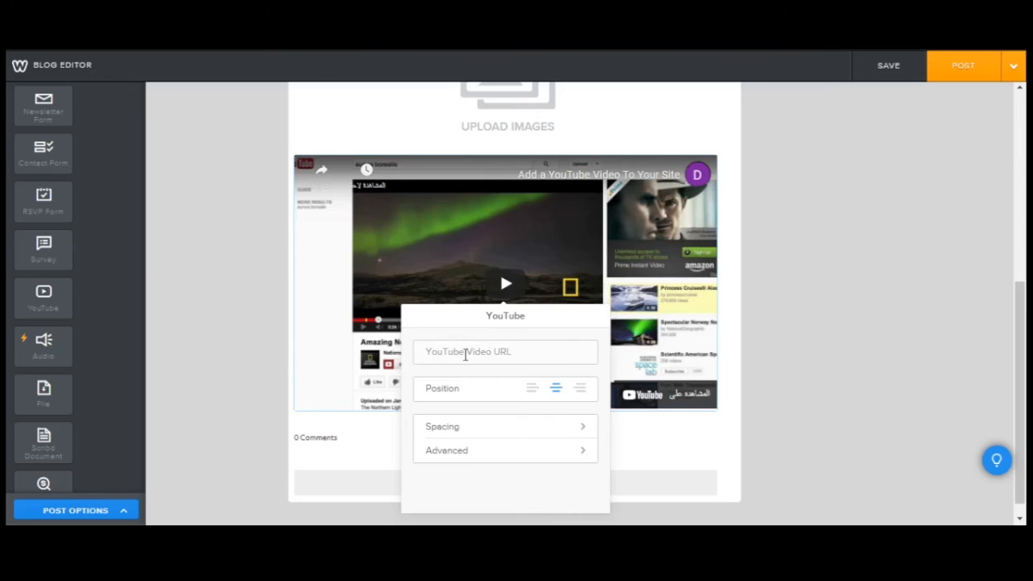
mouse_move(482, 352)
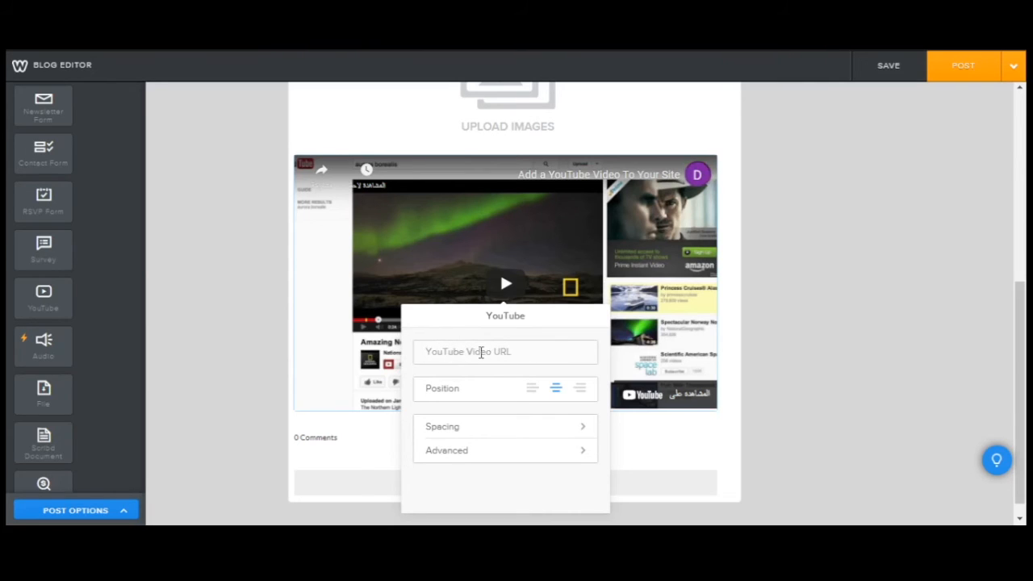
mouse_move(504, 301)
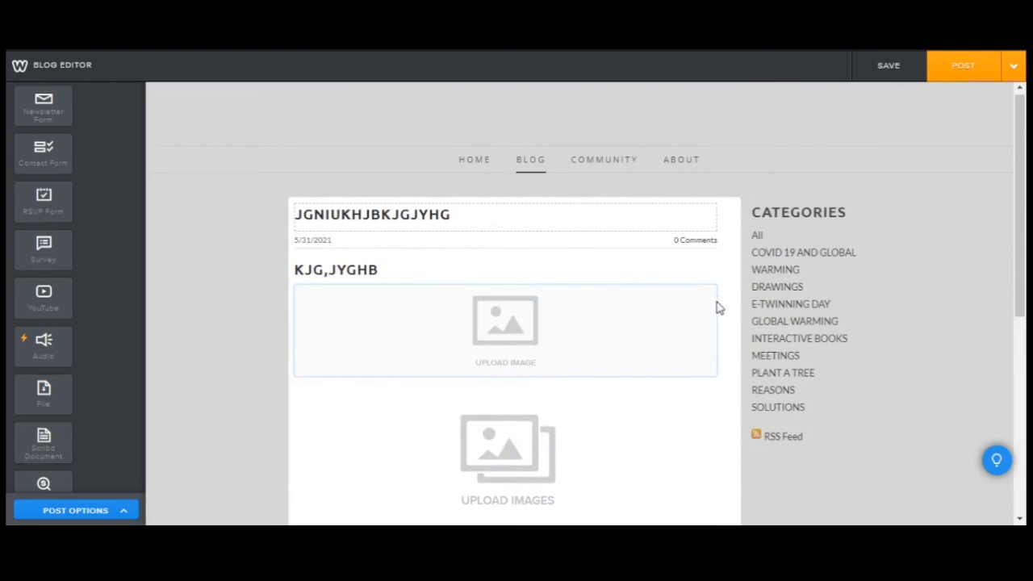
mouse_move(709, 339)
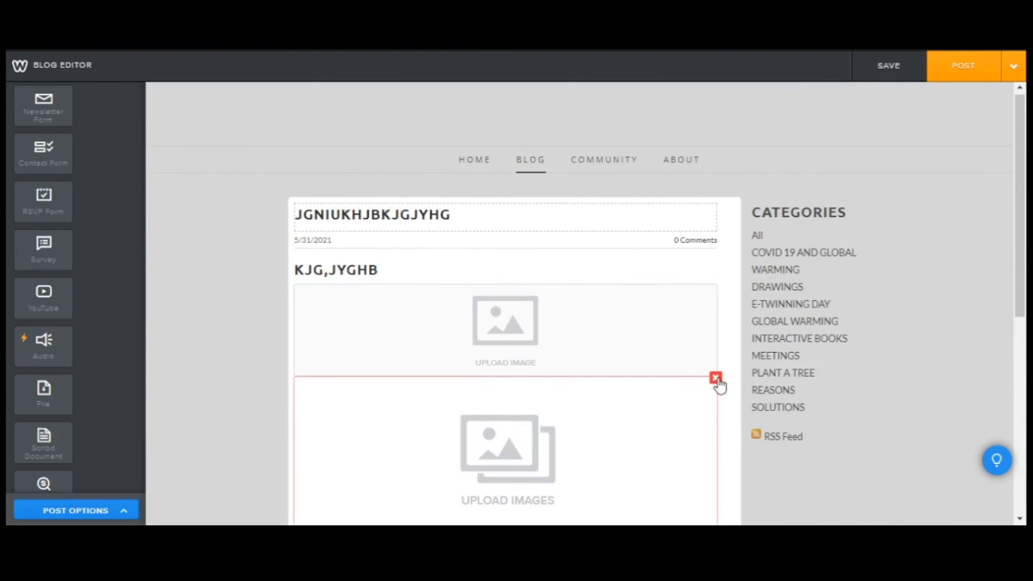
- Delete the gallery block from the post and confirm the deletion
click(714, 377)
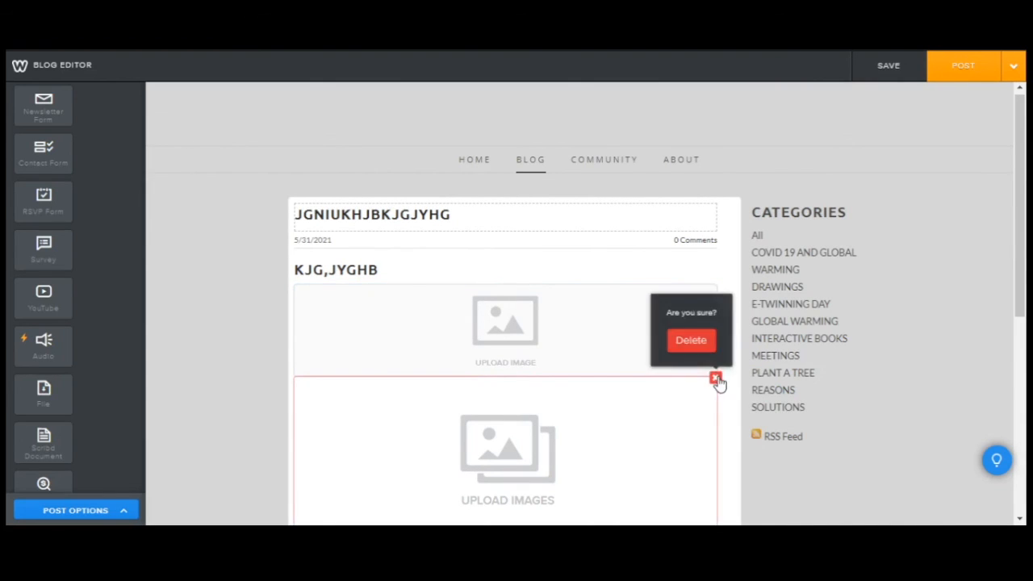
click(691, 340)
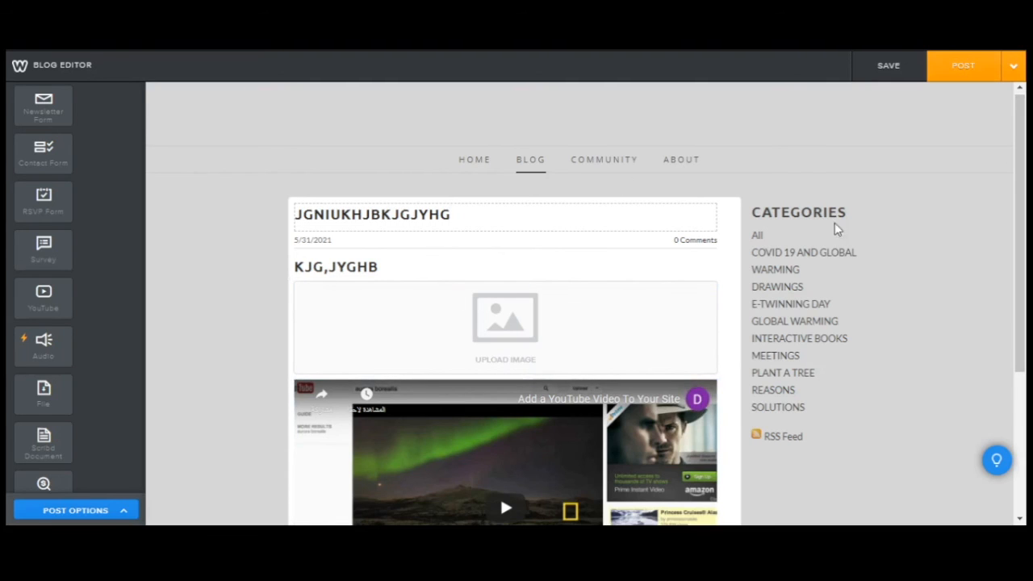
mouse_move(536, 179)
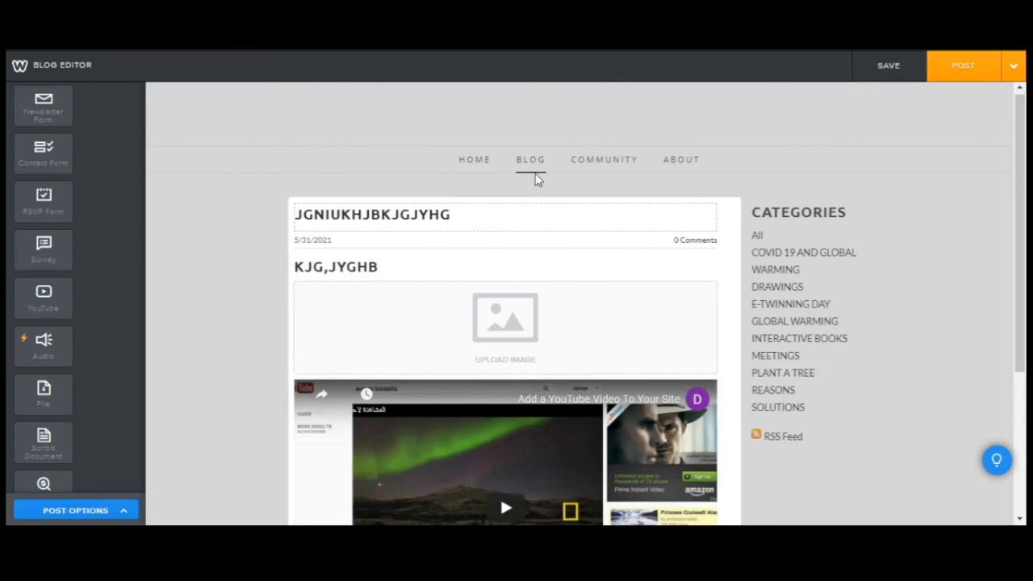